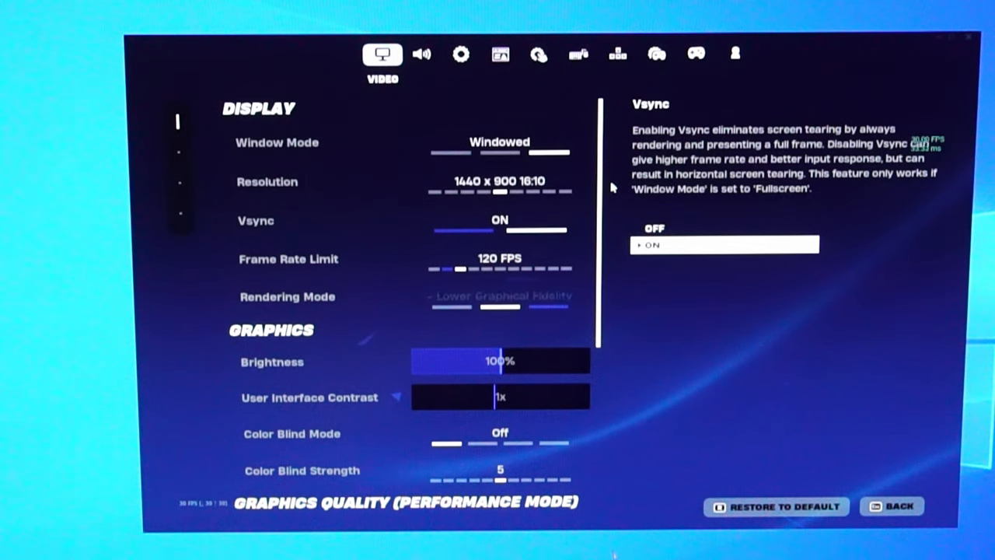
# Step: Show Tomb Raider's advanced graphics options with Low quality and most effects off
pyautogui.click(501, 296)
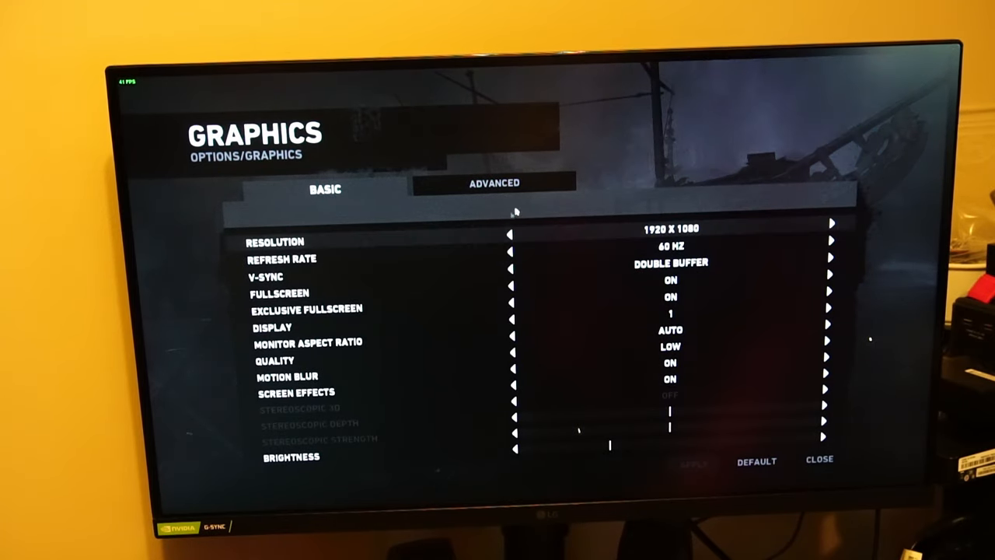
pyautogui.click(495, 184)
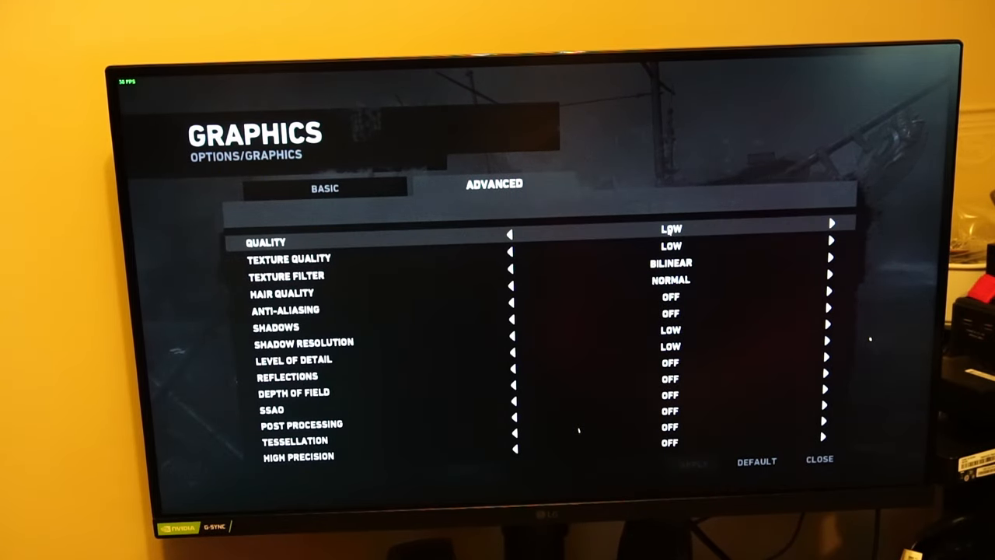
pyautogui.click(818, 460)
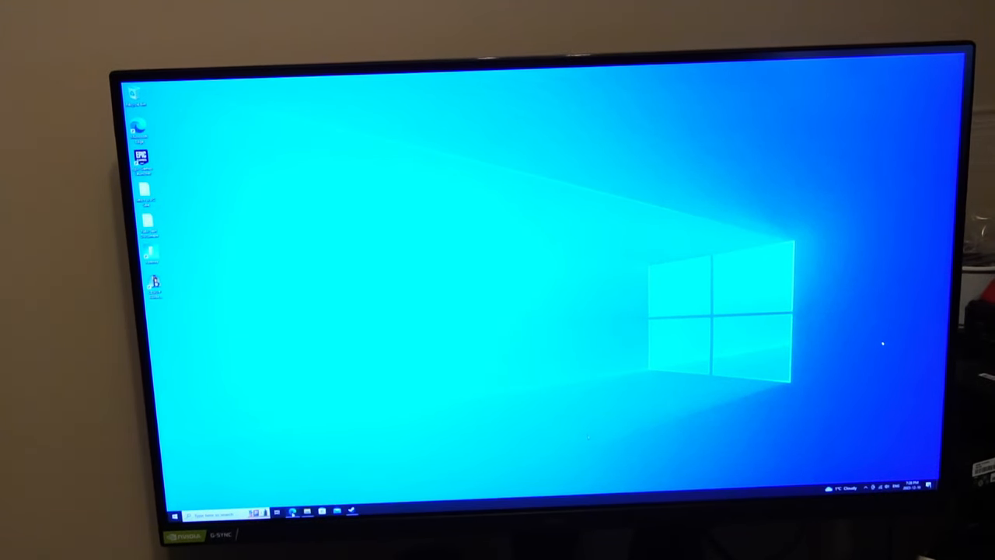
# Step: View the Movavi video editor download page in the web browser
pyautogui.click(291, 512)
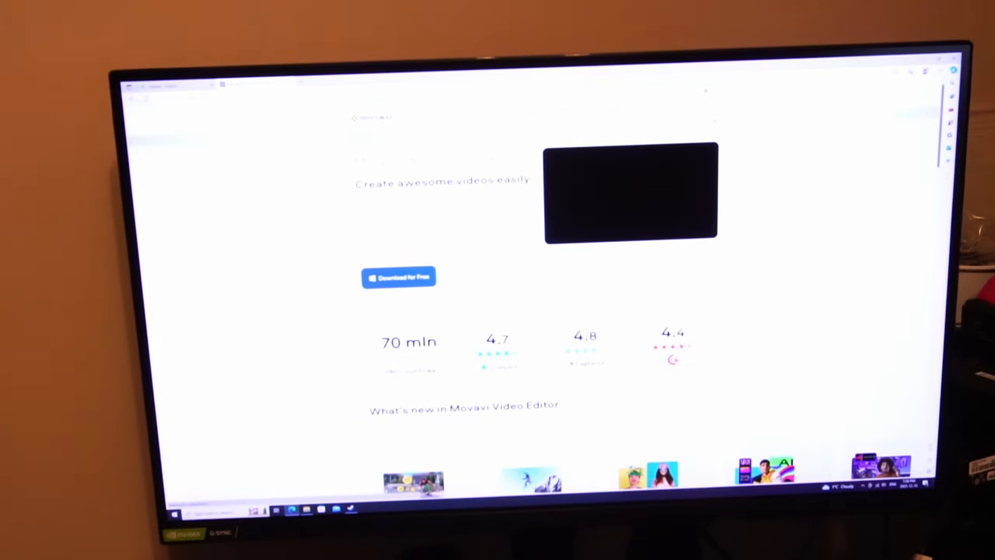
pyautogui.scroll(-3)
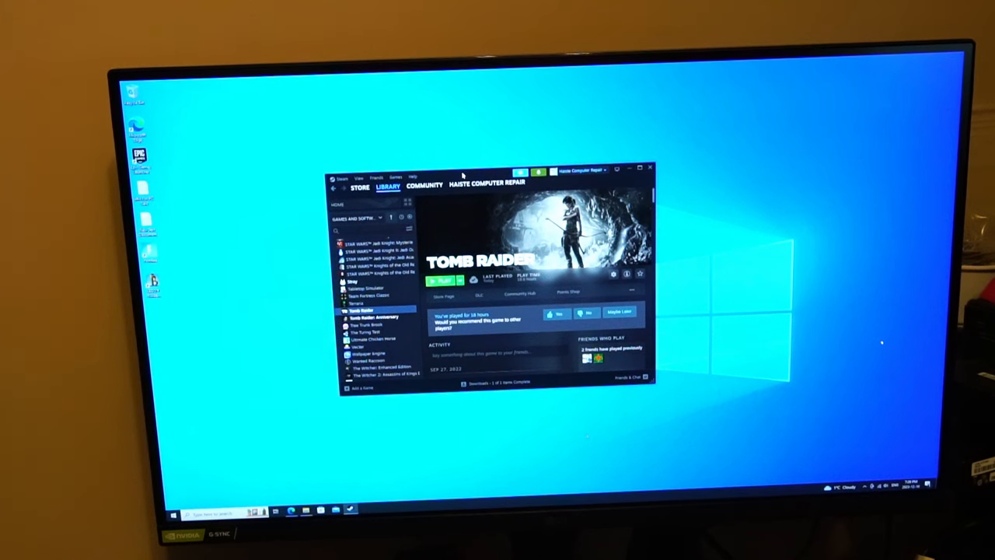
# Step: Browse a cat image search, then close Steam's Tomb Raider library window to the desktop
pyautogui.click(487, 183)
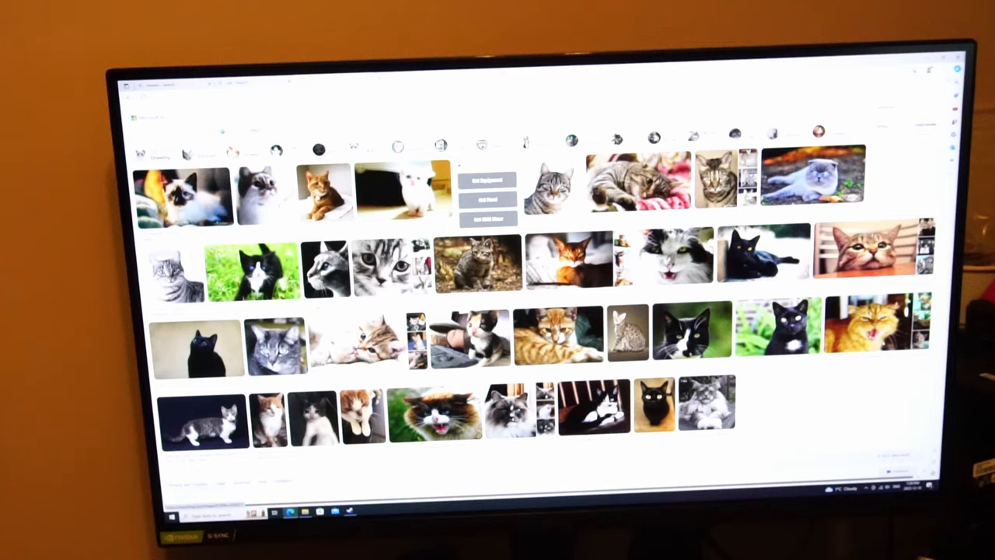
pyautogui.scroll(-3)
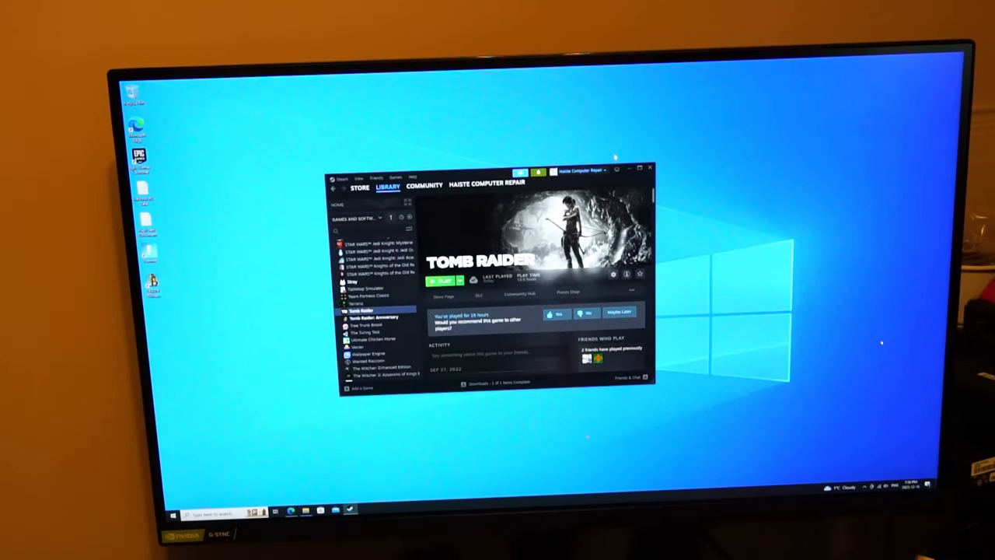
pyautogui.click(650, 168)
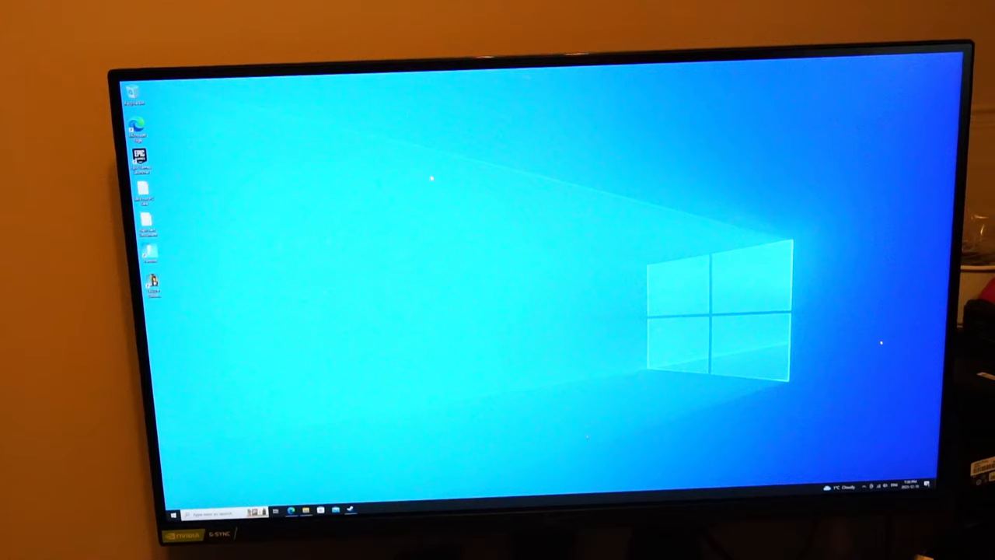